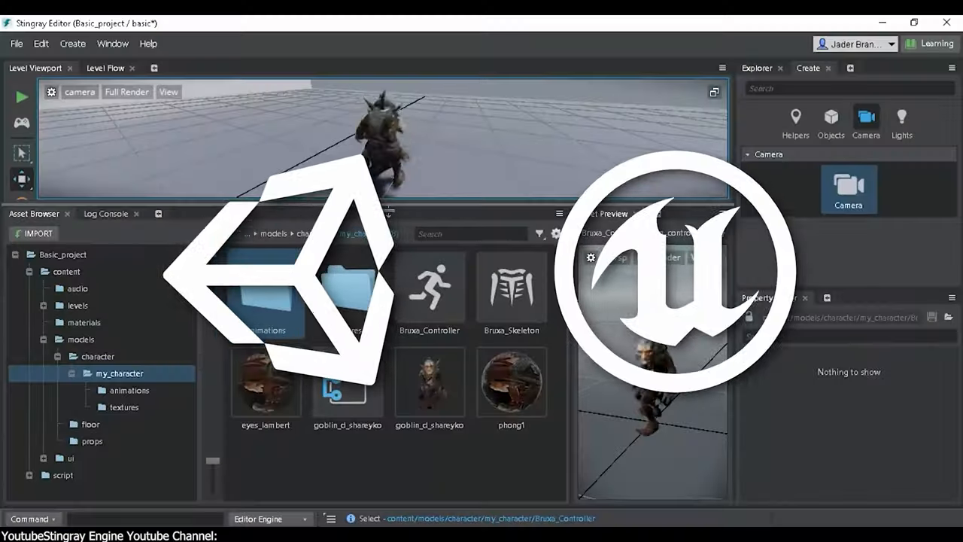
# - Start a test run of the level so the goblin character spawns in the viewport
pyautogui.click(21, 97)
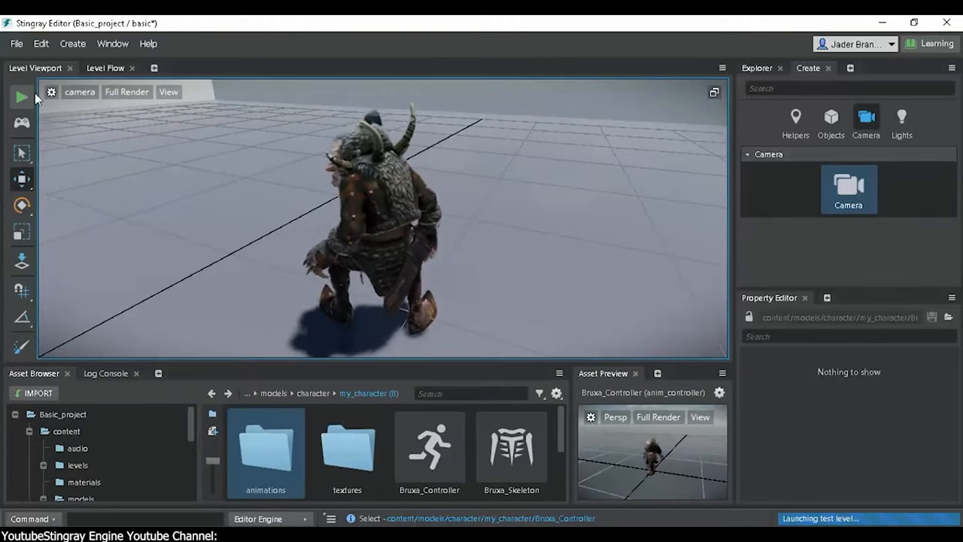
pyautogui.click(21, 97)
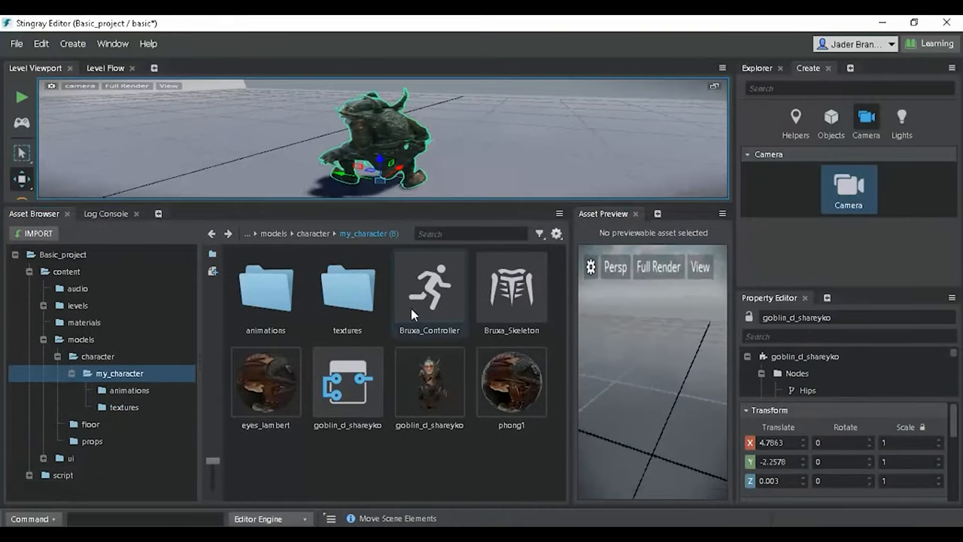
# - Preview the Bruxa_Controller and select the idle_mixamo_com clip in the animations folder
pyautogui.click(512, 289)
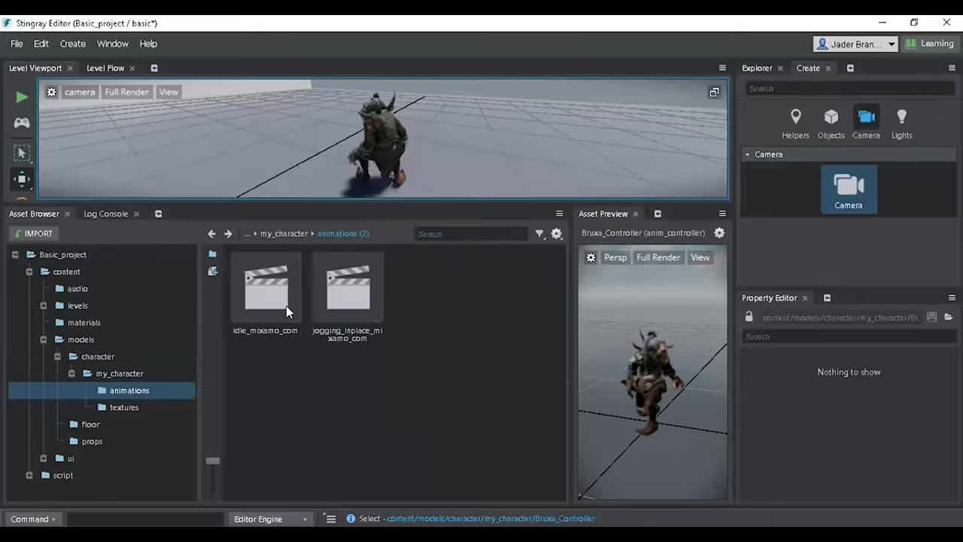
pyautogui.click(120, 373)
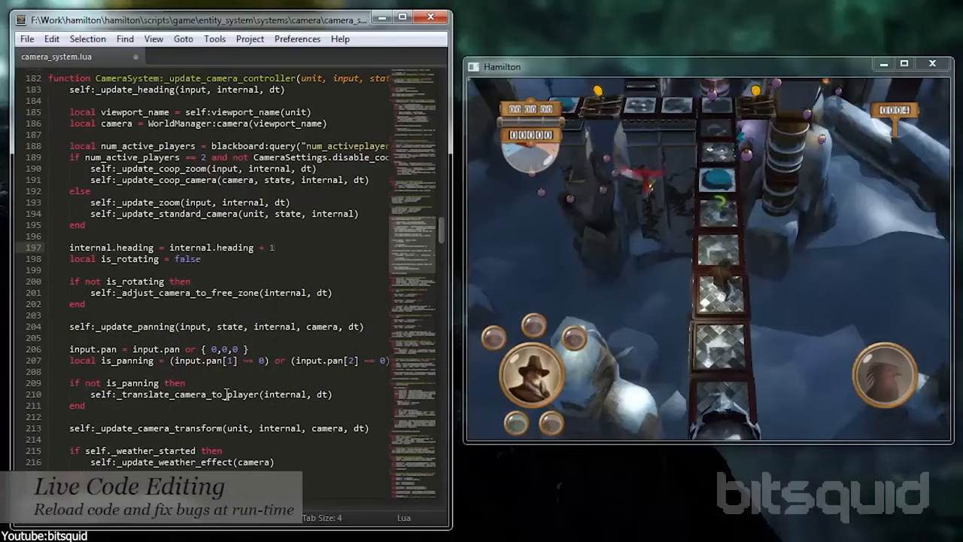
# - Set is_rotating to true on line 198 and bring up the Bitsquid code execution options
pyautogui.write('true')
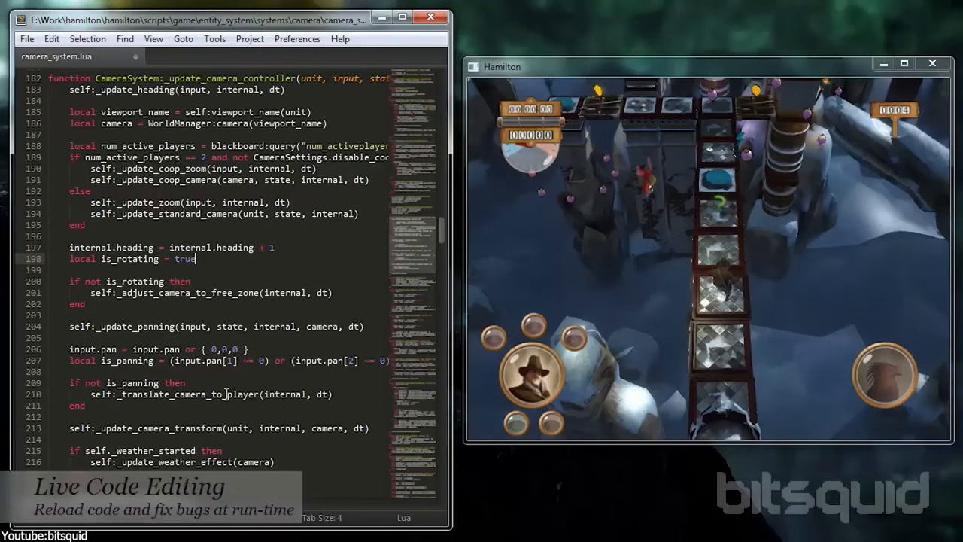
pyautogui.click(214, 39)
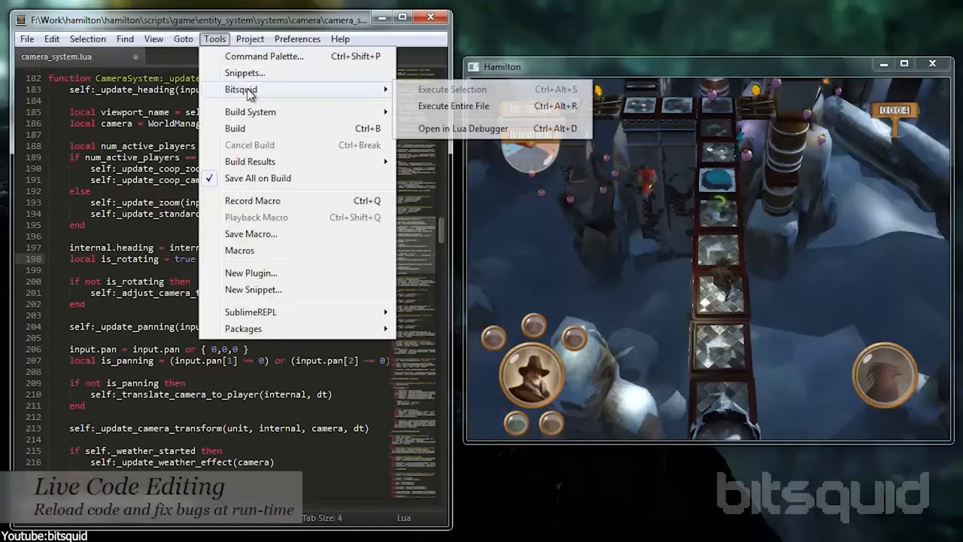
pyautogui.click(452, 105)
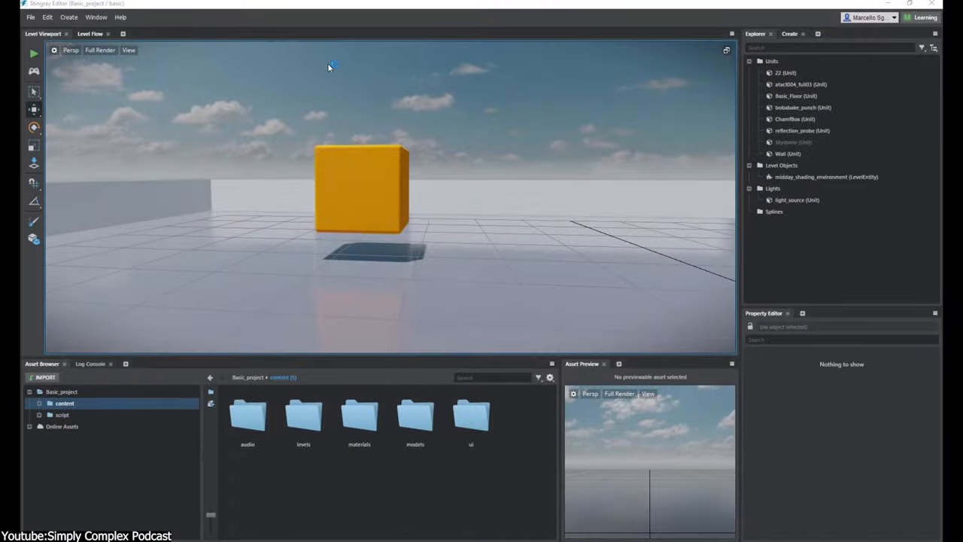
# - Switch from the Level Viewport to the Level Flow graph showing spawn, trigger and push nodes
pyautogui.click(91, 34)
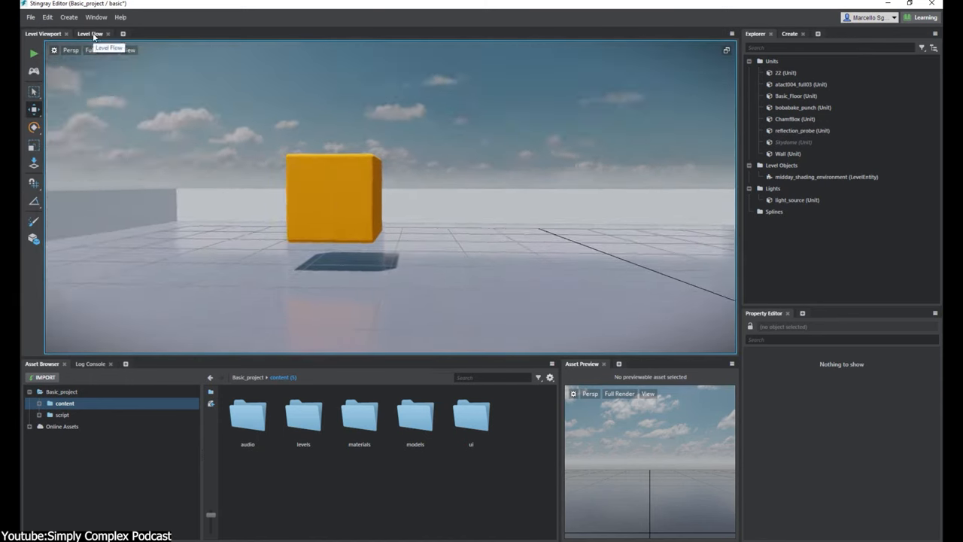
pyautogui.click(90, 33)
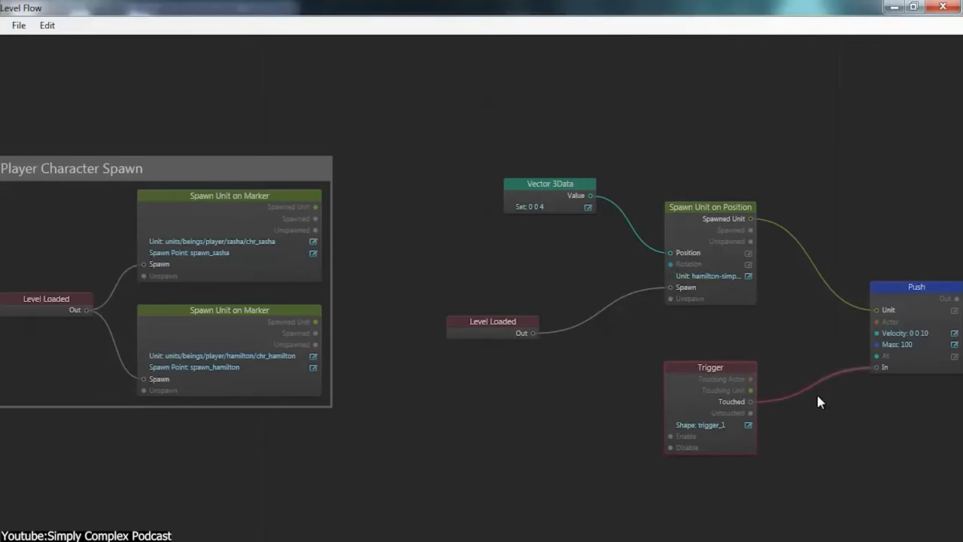
pyautogui.moveTo(729, 365)
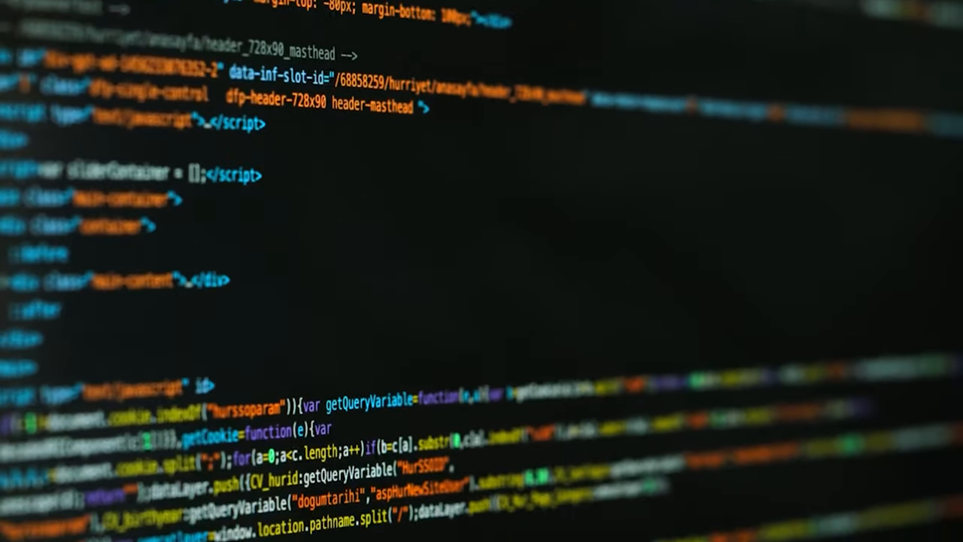
pyautogui.scroll(-3)
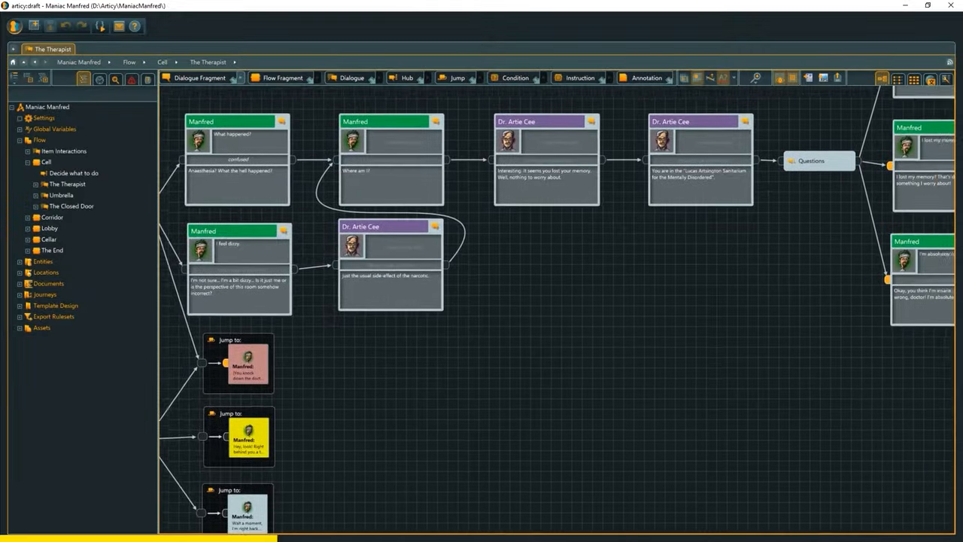
# - Show The Therapist flow, then pick the 'I feel dizzy' reply in the running Unreal dialogue
pyautogui.click(54, 129)
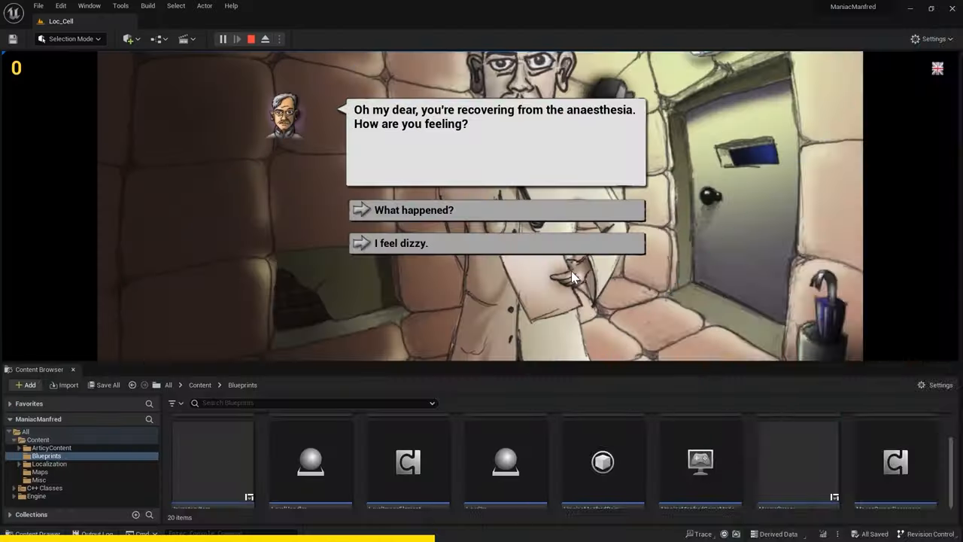
pyautogui.click(497, 244)
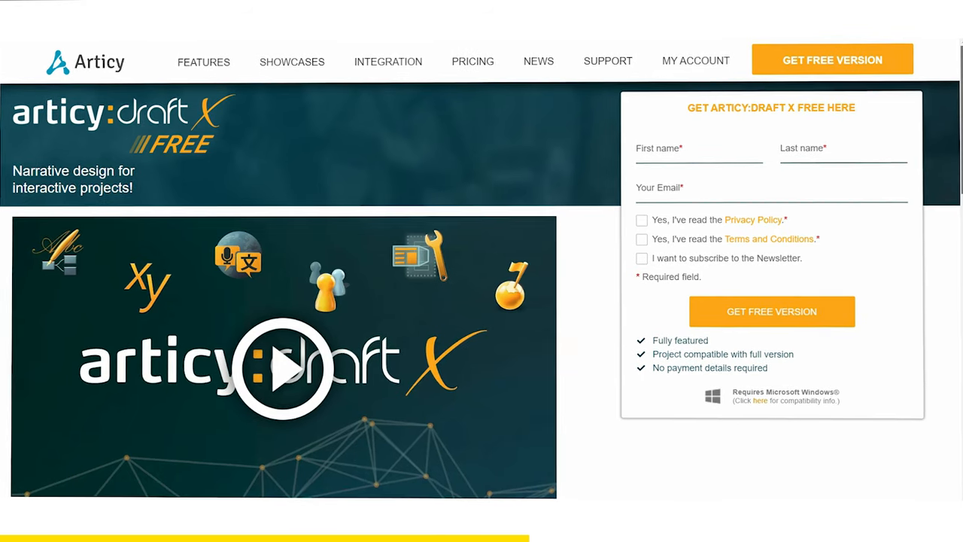
pyautogui.scroll(-3)
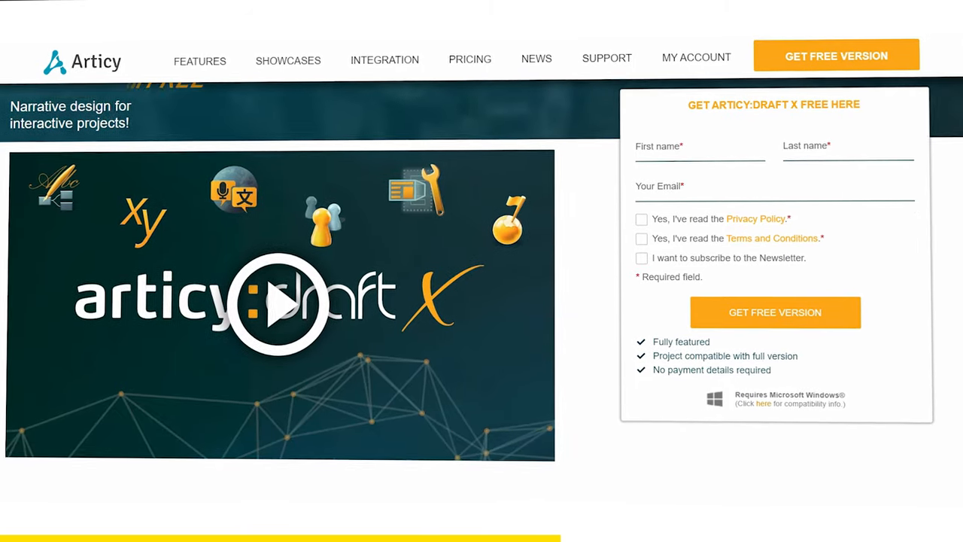
pyautogui.scroll(-3)
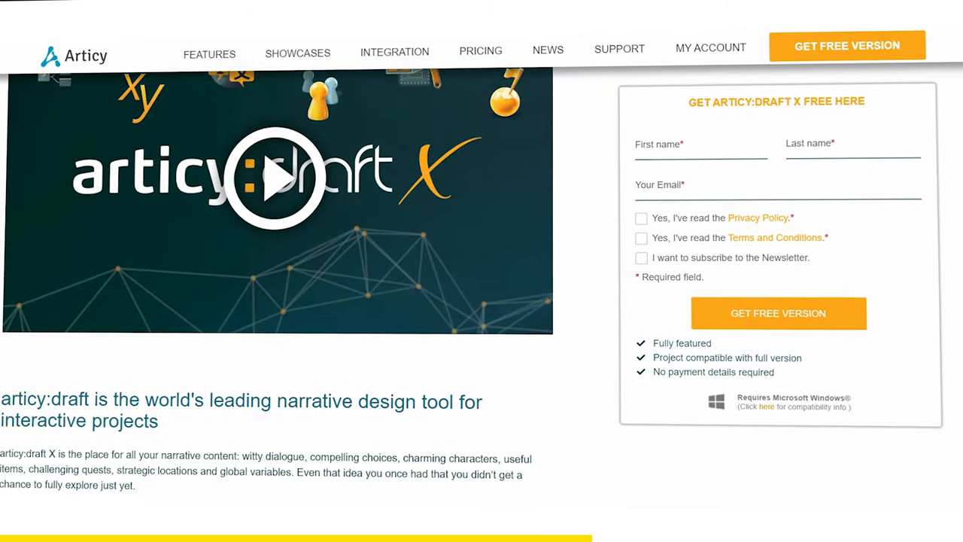
pyautogui.scroll(-3)
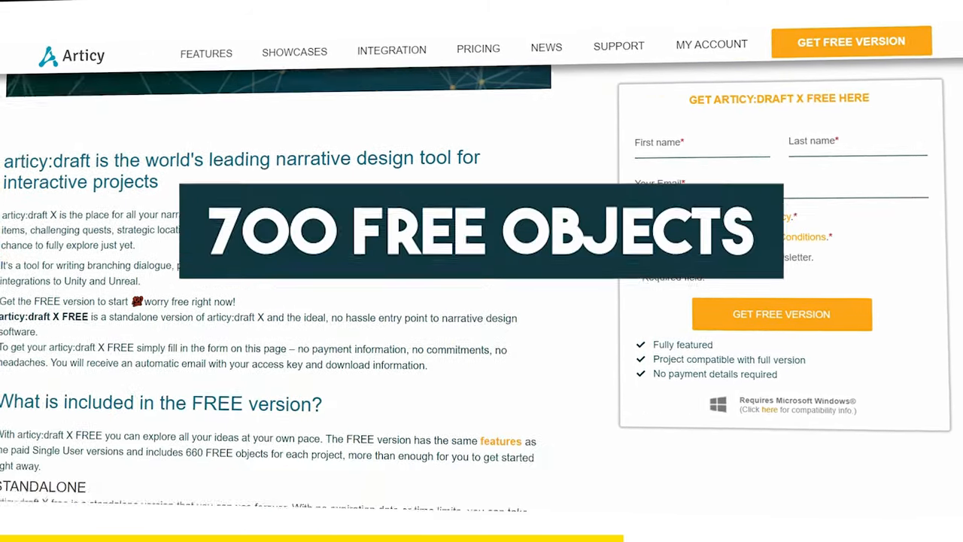
pyautogui.scroll(-3)
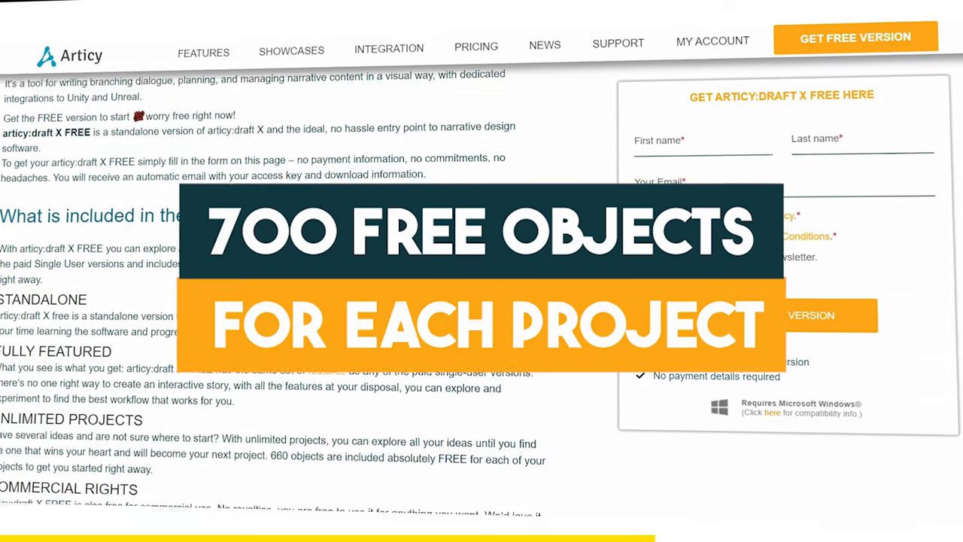
pyautogui.scroll(-3)
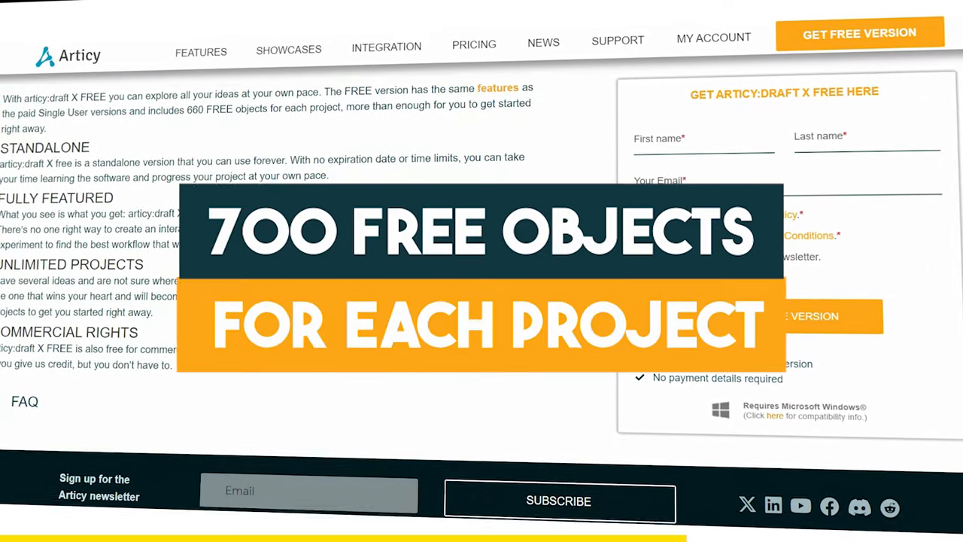
pyautogui.scroll(-3)
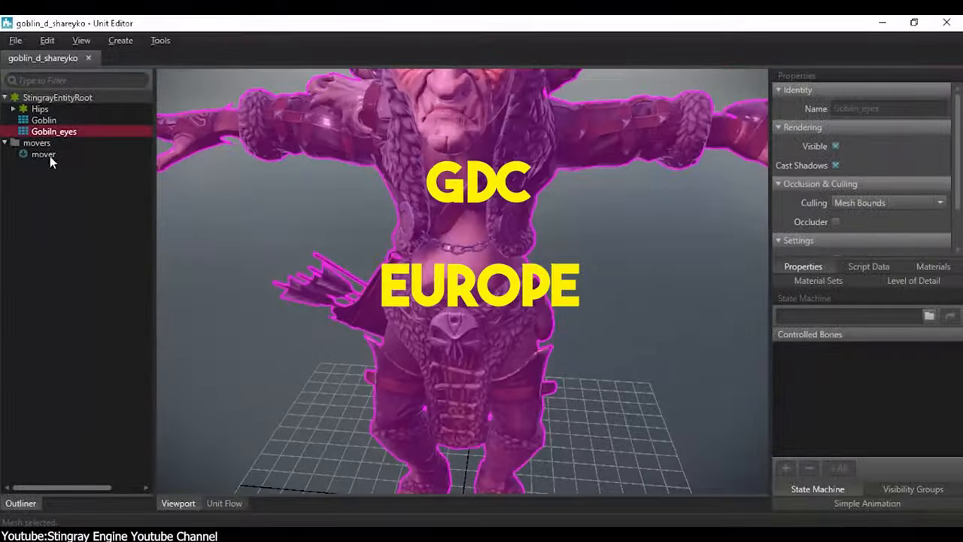
# - Inspect the mover's physics and the Goblin mesh rendering settings, expanding Hips to reveal its bones
pyautogui.click(42, 153)
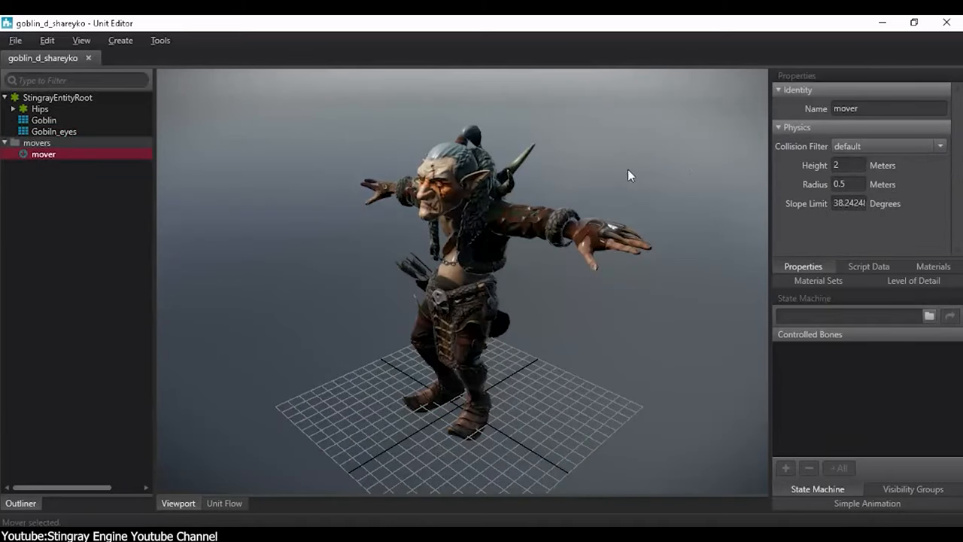
pyautogui.click(42, 120)
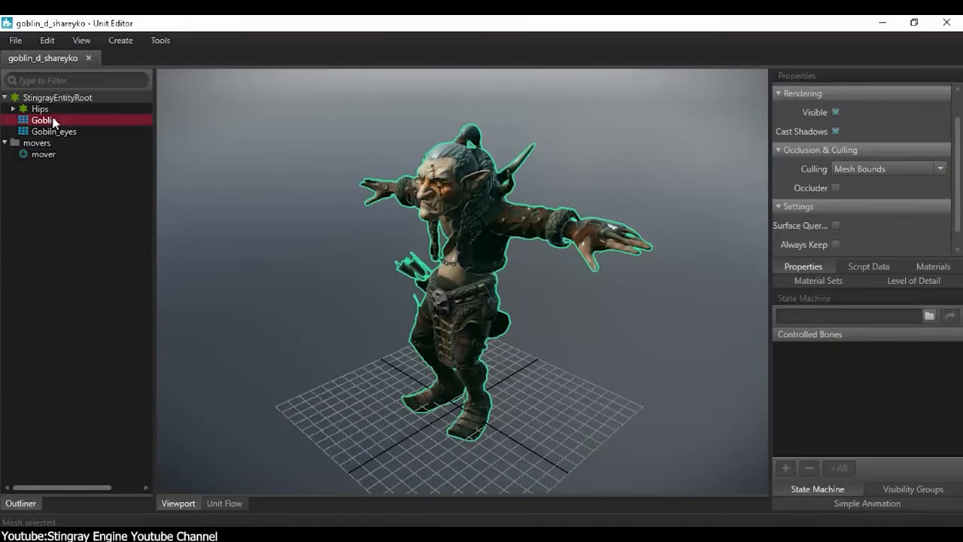
pyautogui.click(44, 186)
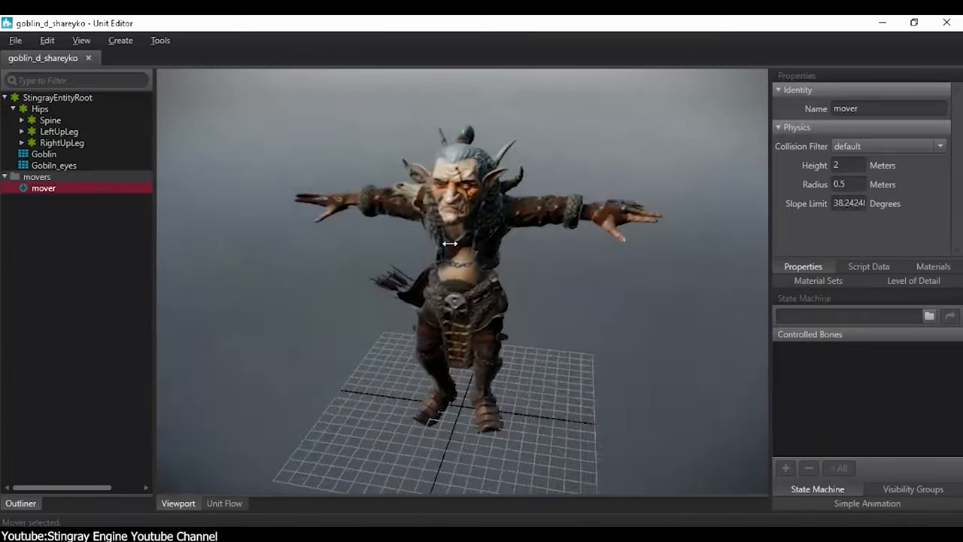
pyautogui.click(224, 503)
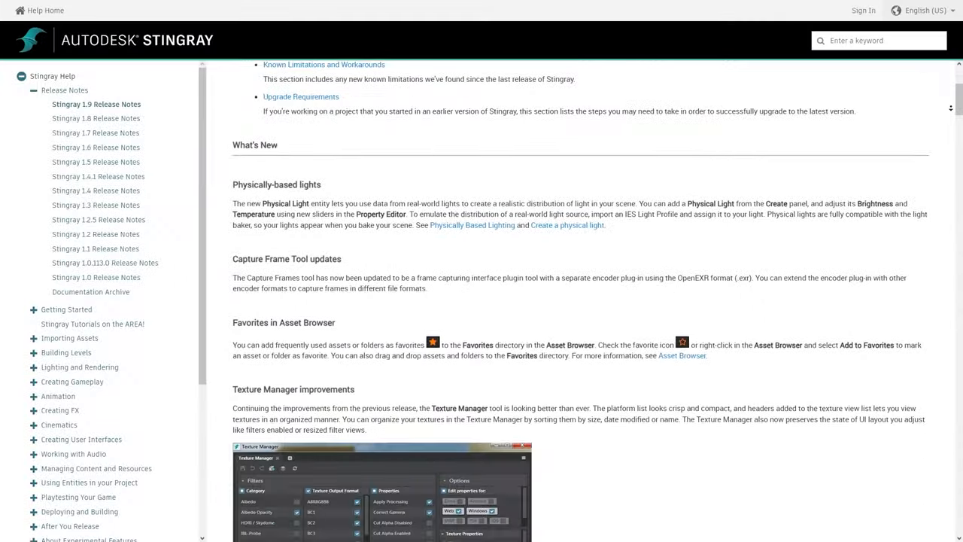
pyautogui.scroll(-3)
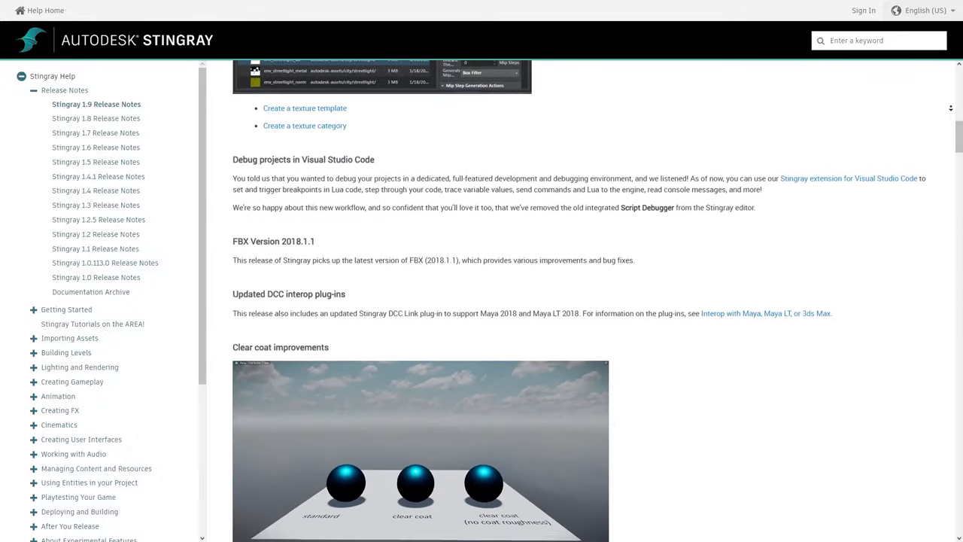
pyautogui.scroll(-3)
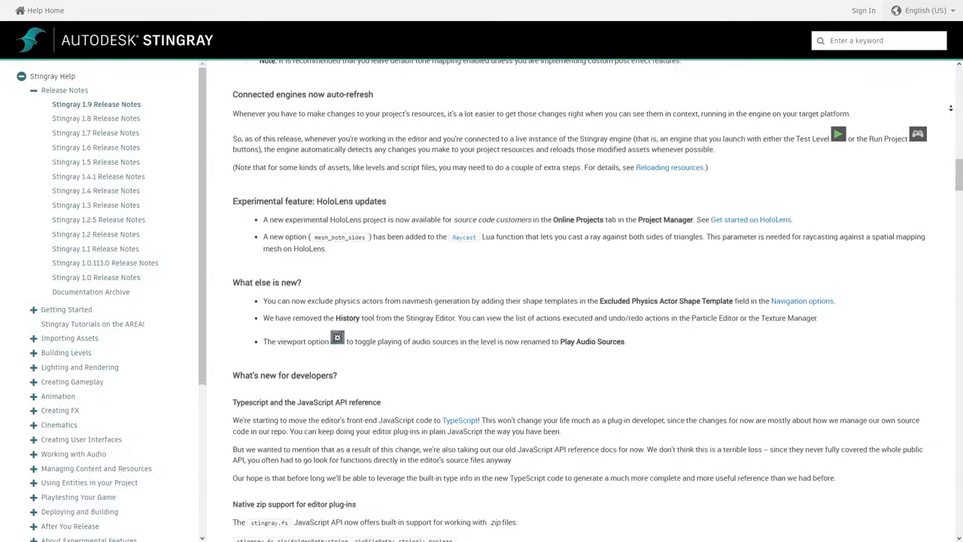
pyautogui.scroll(-3)
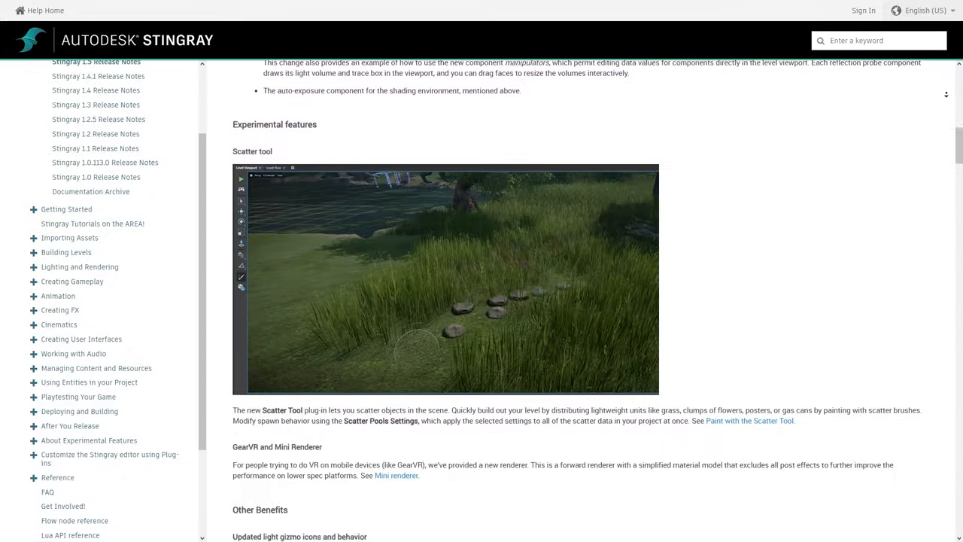
pyautogui.scroll(-3)
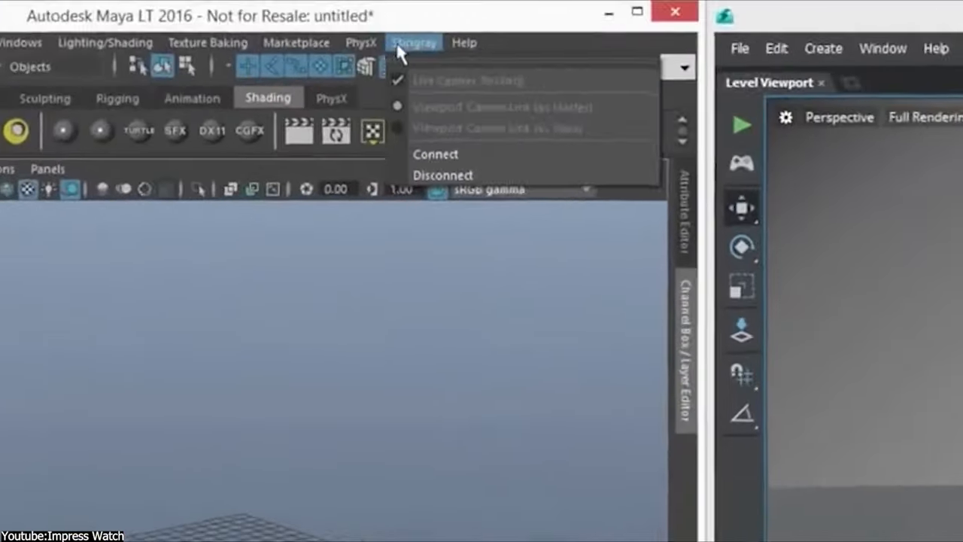
# - Show the Stingray menu with its Connect and Disconnect live-link options
pyautogui.click(435, 153)
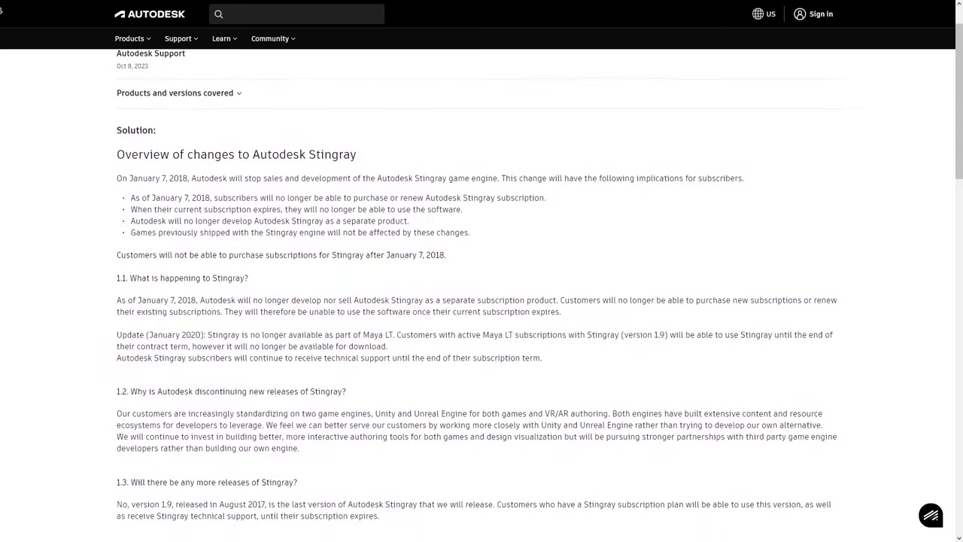
pyautogui.scroll(-3)
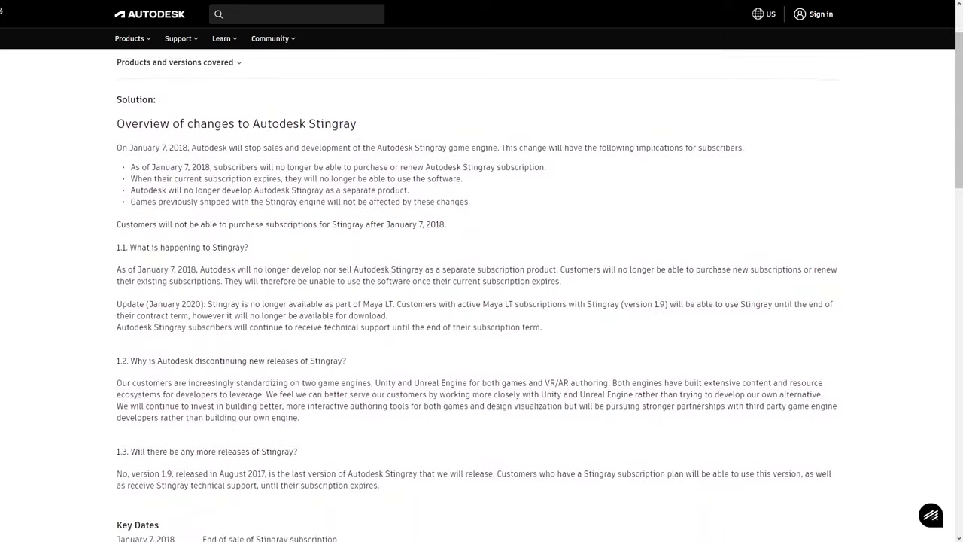
pyautogui.scroll(-3)
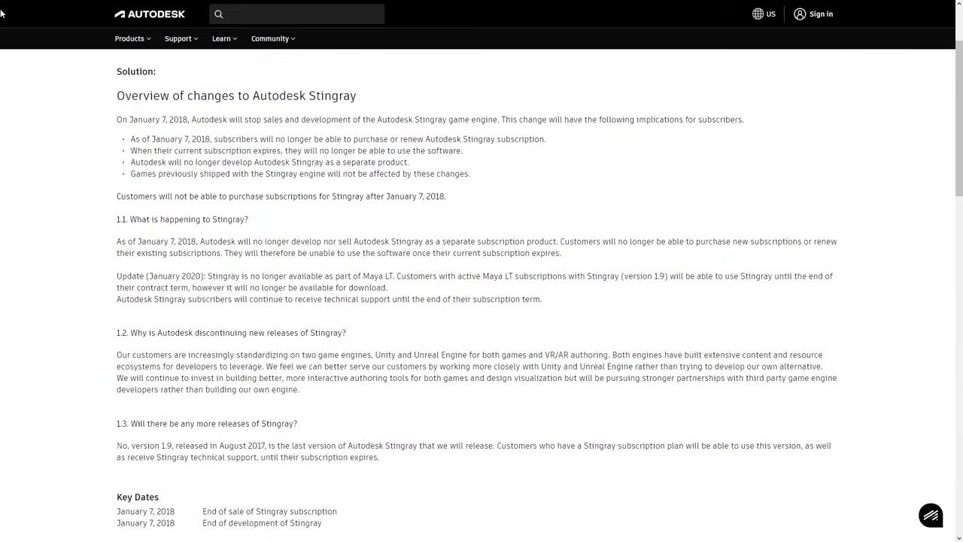
pyautogui.moveTo(213, 119); pyautogui.dragTo(497, 119)
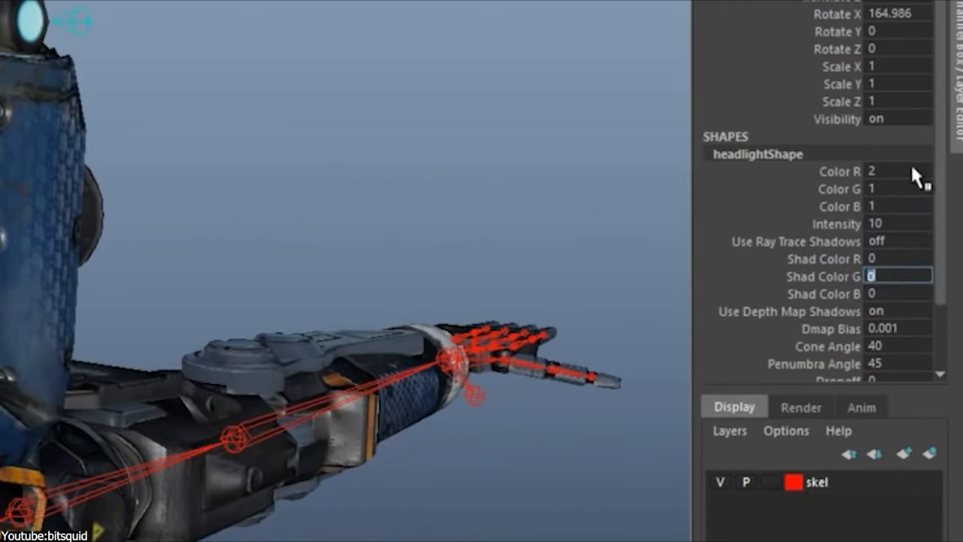
# - Edit the headlight's shadow colour value, then show the scene's depth of field settings
pyautogui.click(897, 310)
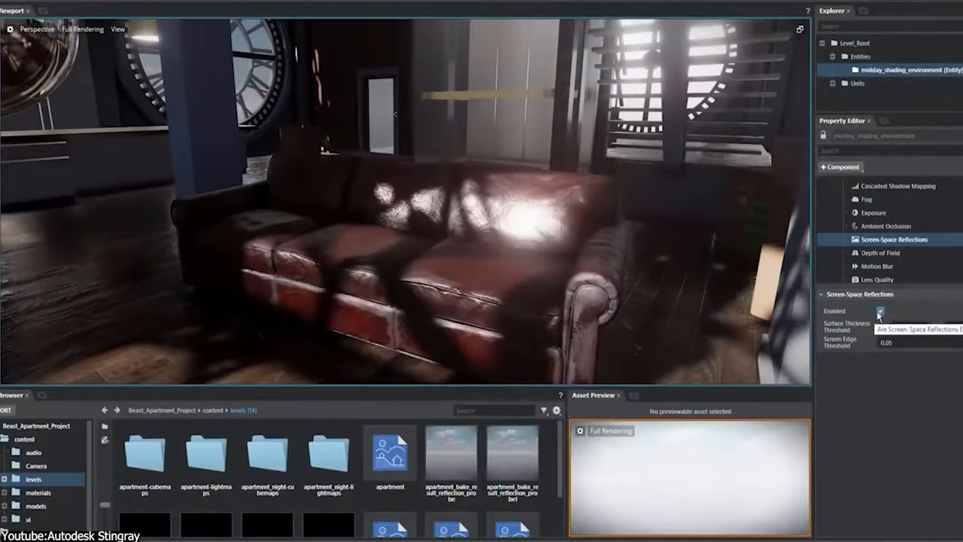
pyautogui.click(880, 253)
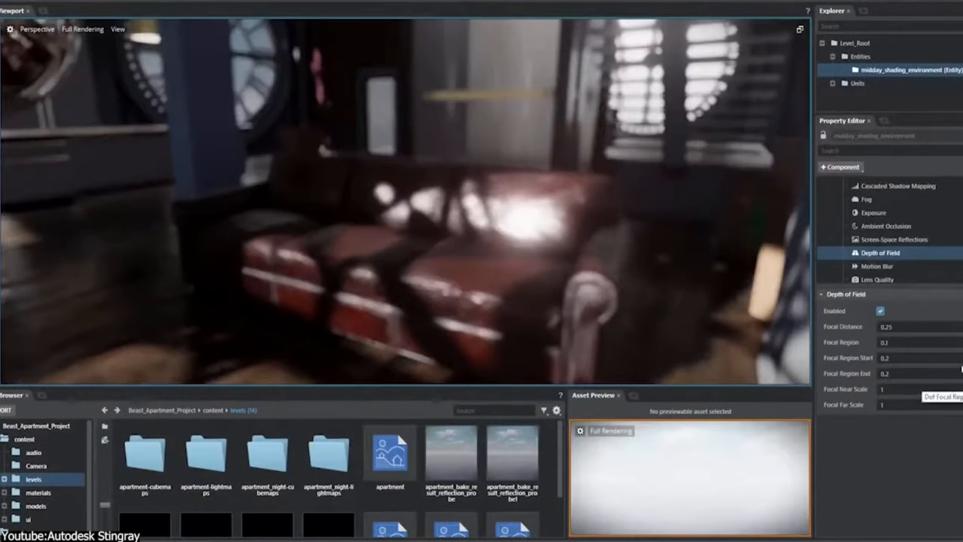